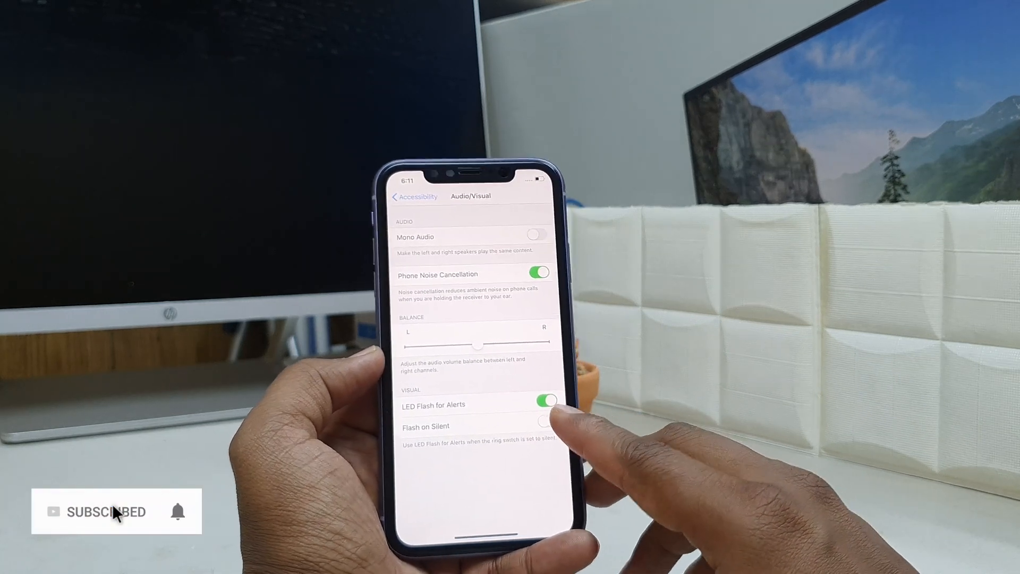
Turn on Flash on Silent so alerts flash even when the iPhone is silenced
click(543, 426)
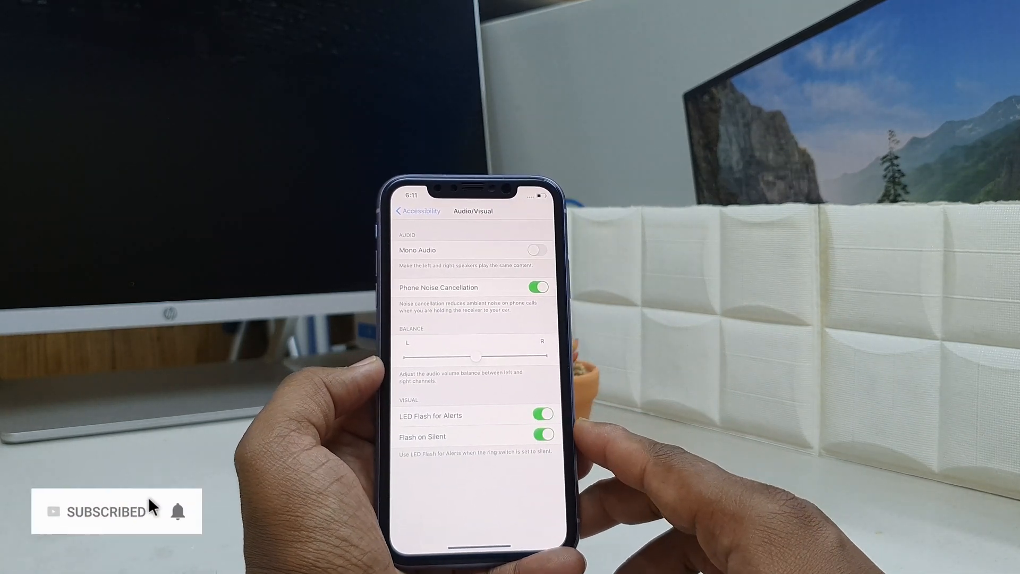